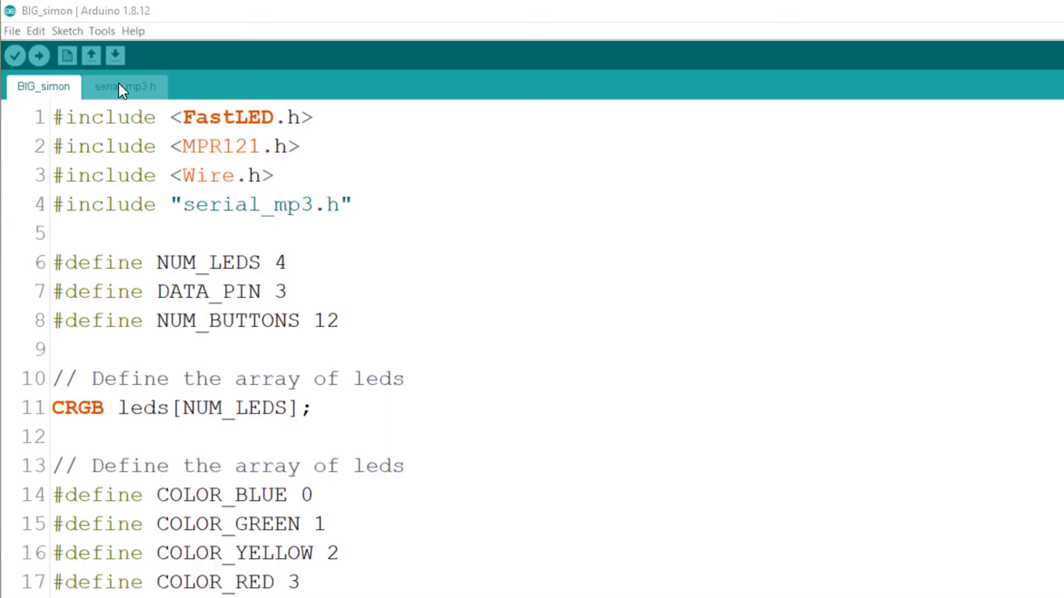
# - Switch to the serial_mp3.h header defining MP3 module pins 9 and 8
pyautogui.click(126, 86)
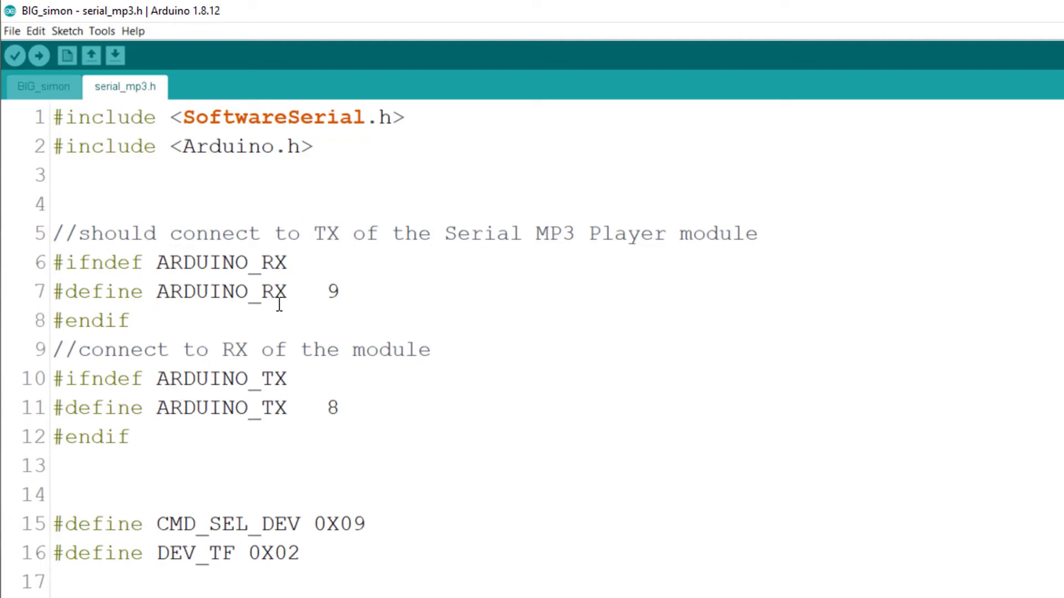
pyautogui.moveTo(314, 459)
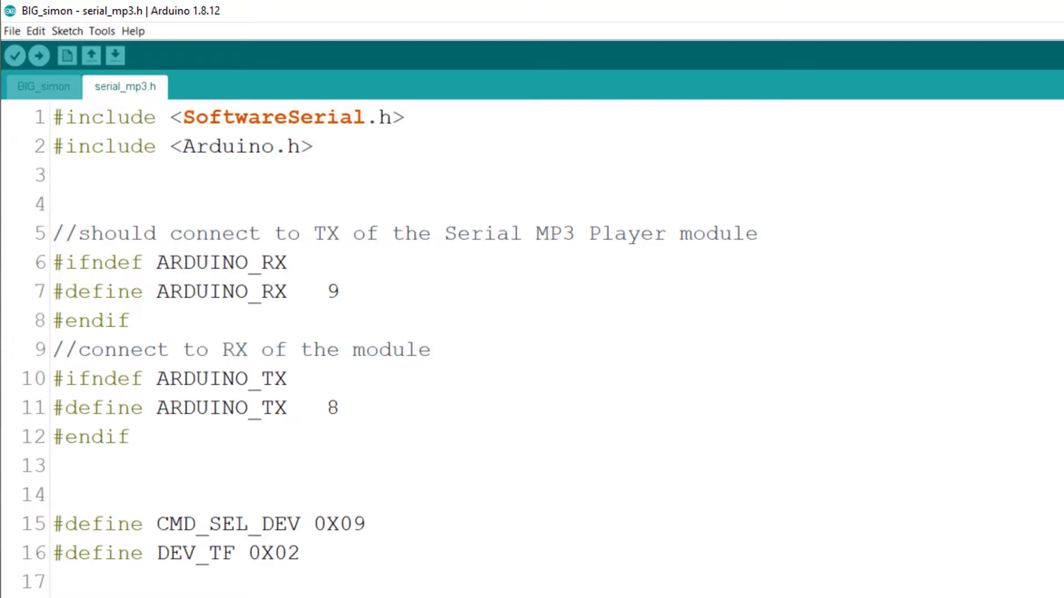
# - Return to the main BIG_simon sketch with its FastLED, MPR121 and Wire includes
pyautogui.click(43, 87)
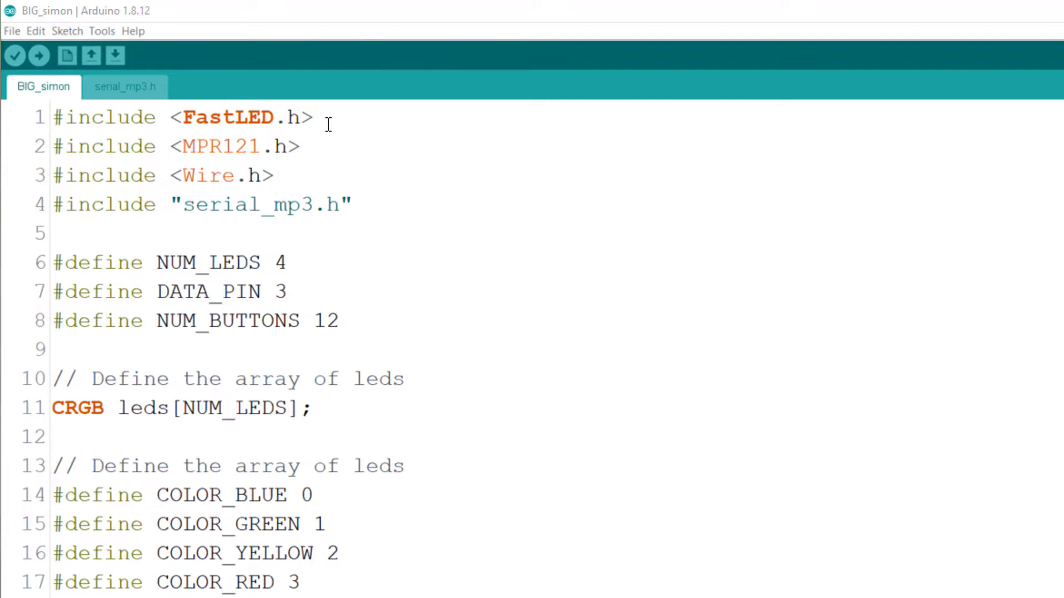
pyautogui.moveTo(59, 326)
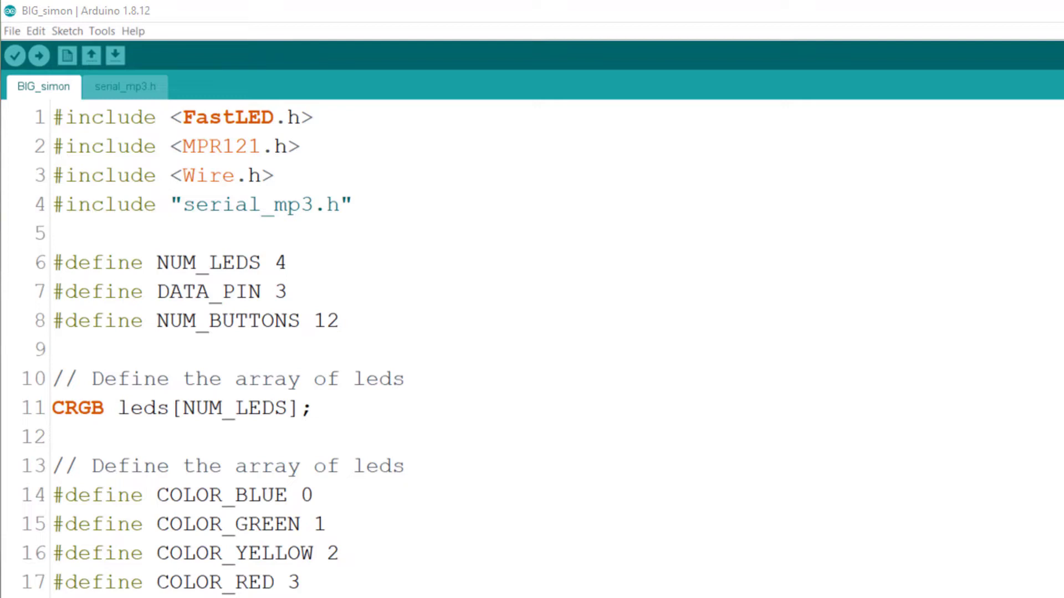
# - Scroll past the setSystemState switch and touch loop to the addColor function at line 129
pyautogui.scroll(-3)
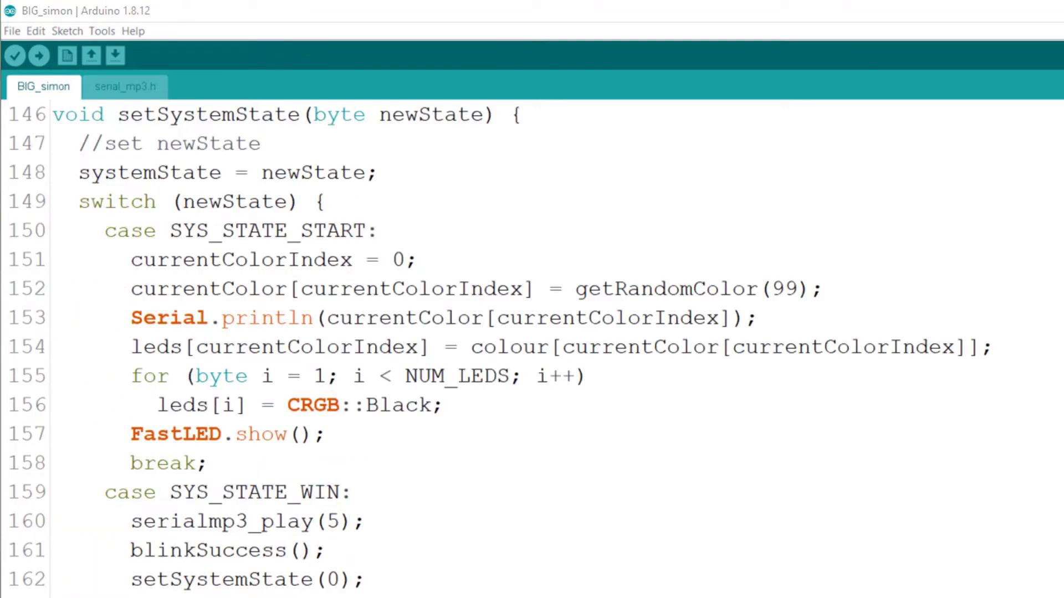
pyautogui.scroll(3)
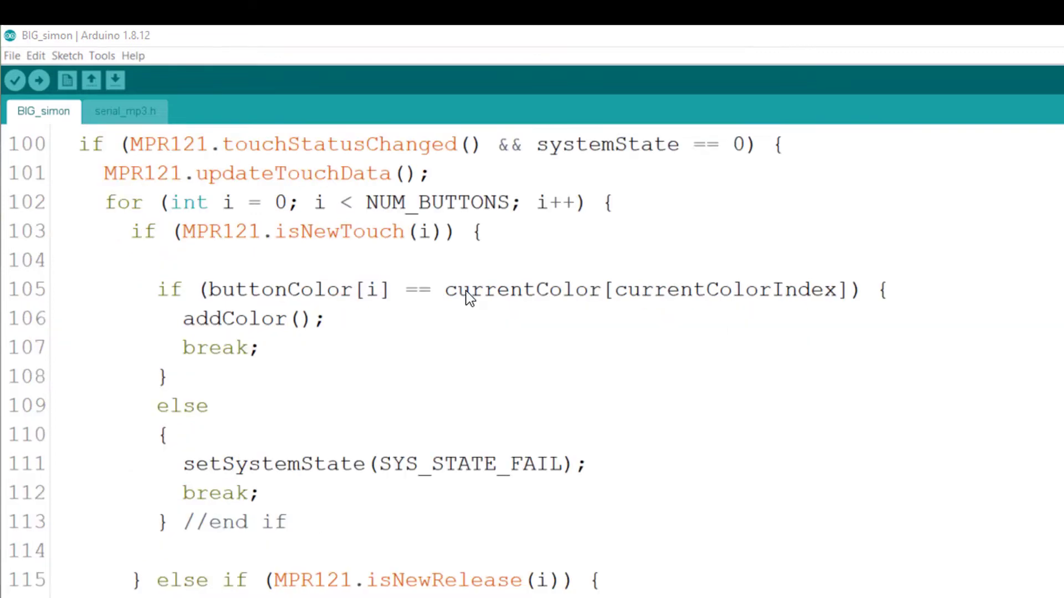
pyautogui.moveTo(226, 326)
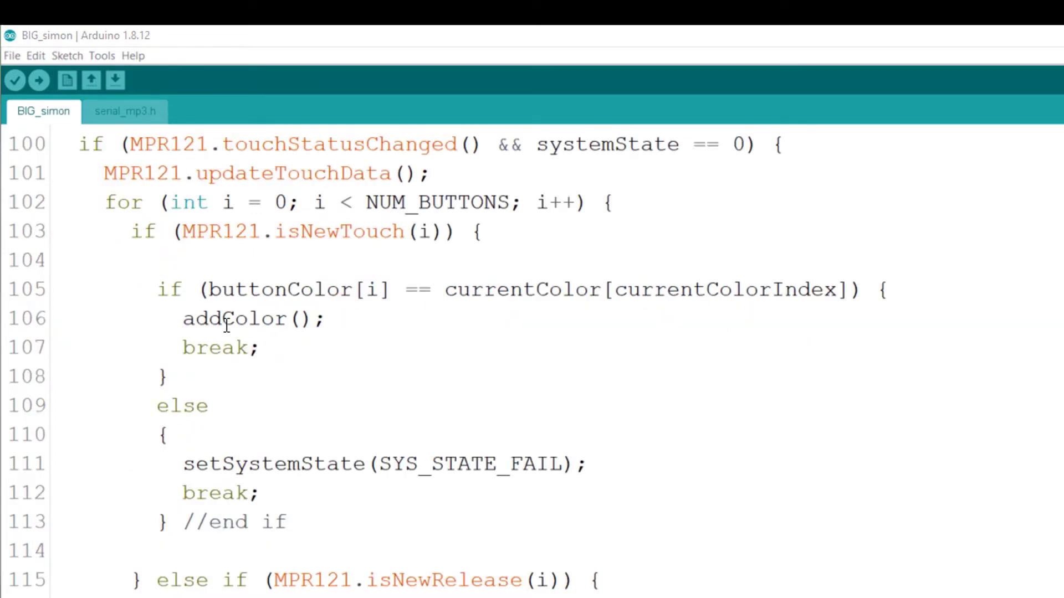
pyautogui.moveTo(318, 464)
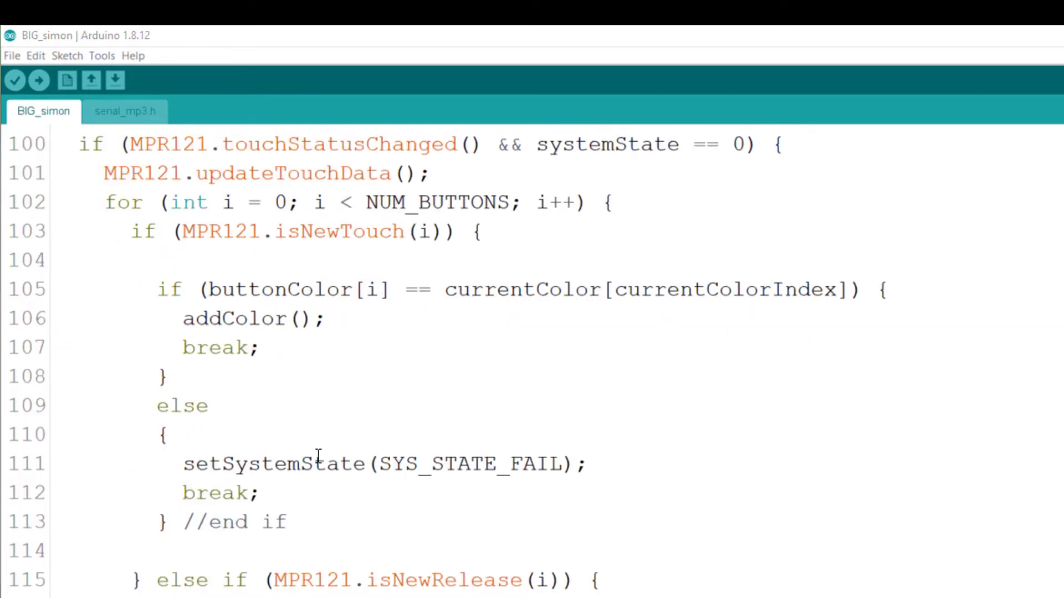
pyautogui.scroll(-3)
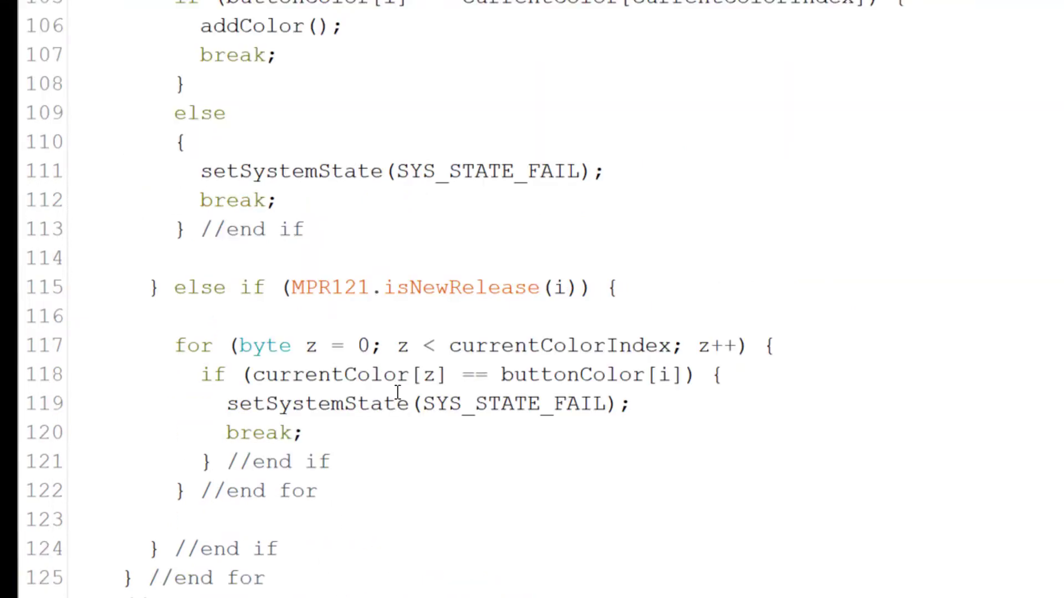
pyautogui.scroll(-3)
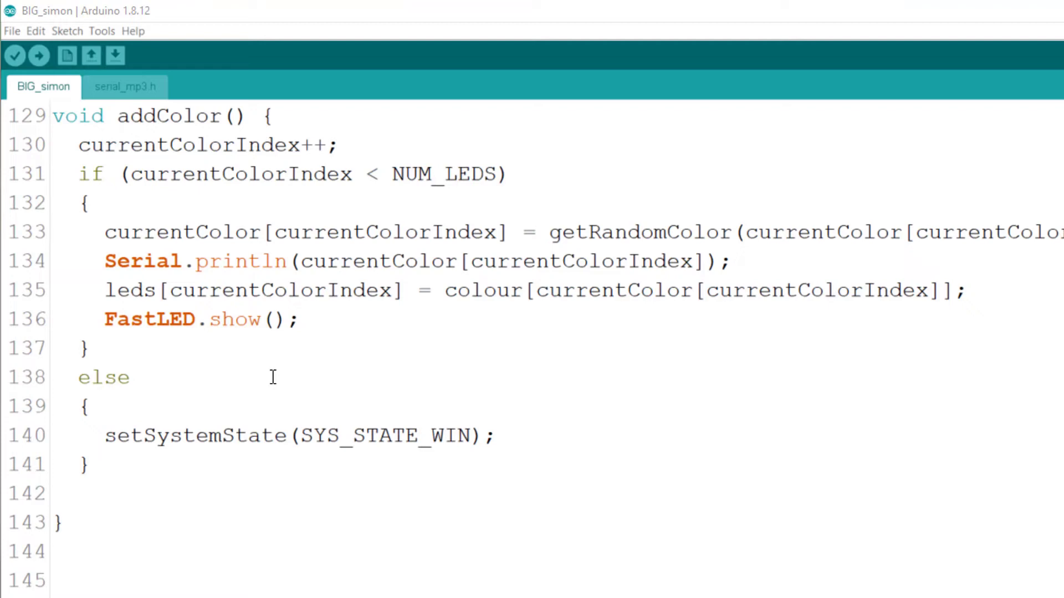
pyautogui.moveTo(394, 458)
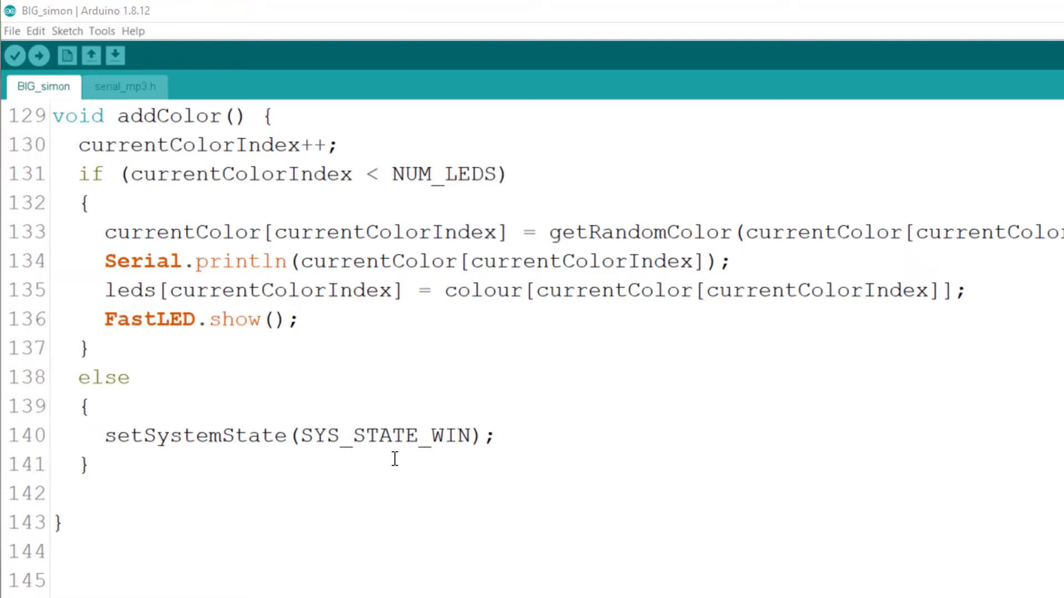